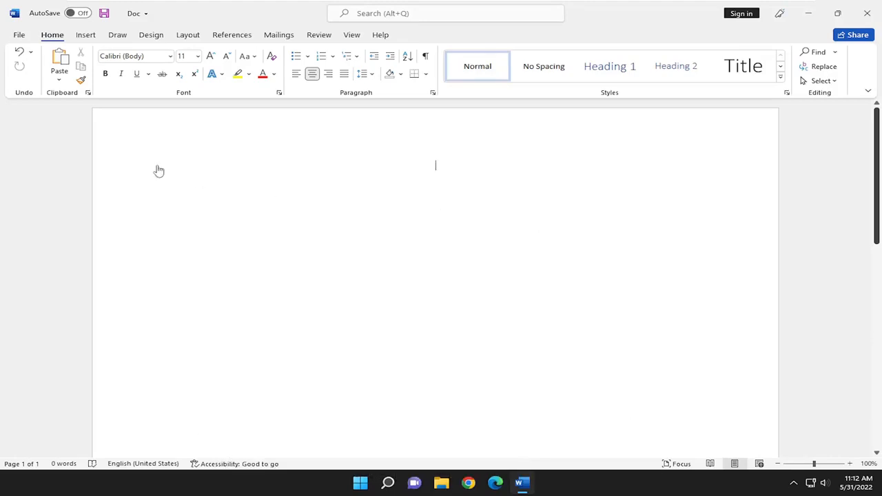
- Show the Layout ribbon with the page setup tools
left_click(188, 34)
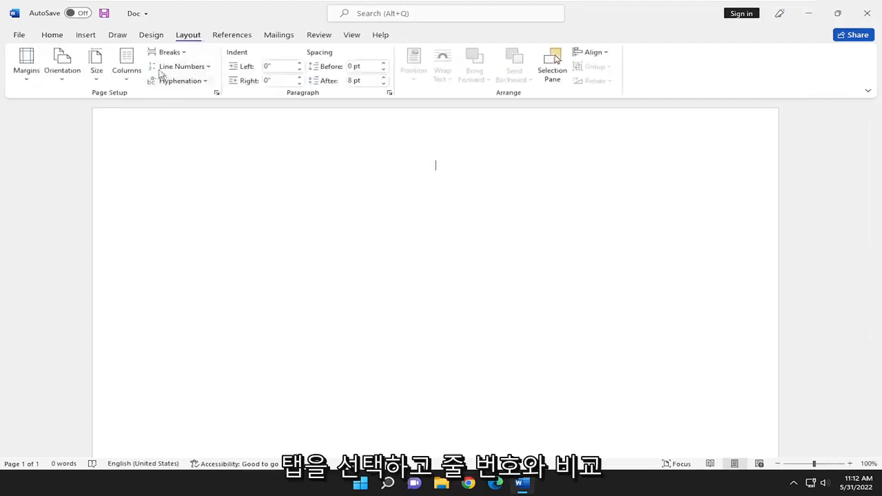
- Set line numbering to Continuous so typed lines show numbers 1–9
left_click(180, 66)
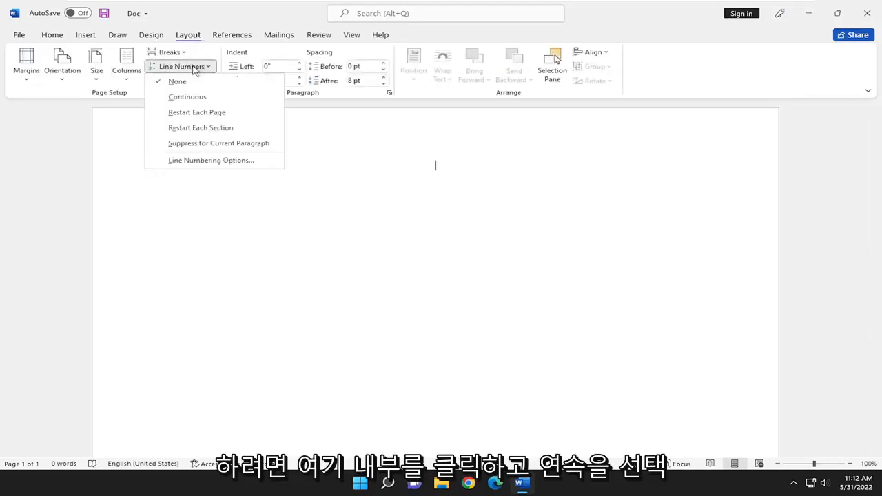
left_click(188, 96)
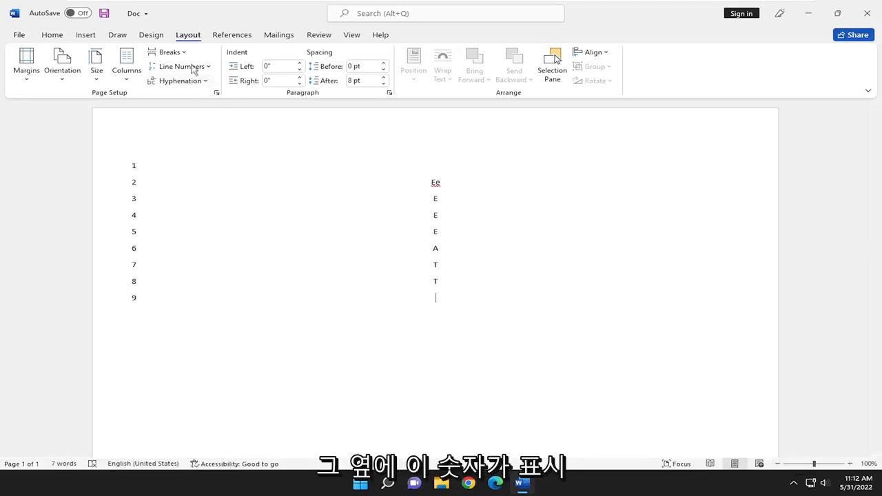
- Reopen the Line Numbers list to review the other numbering modes
left_click(181, 66)
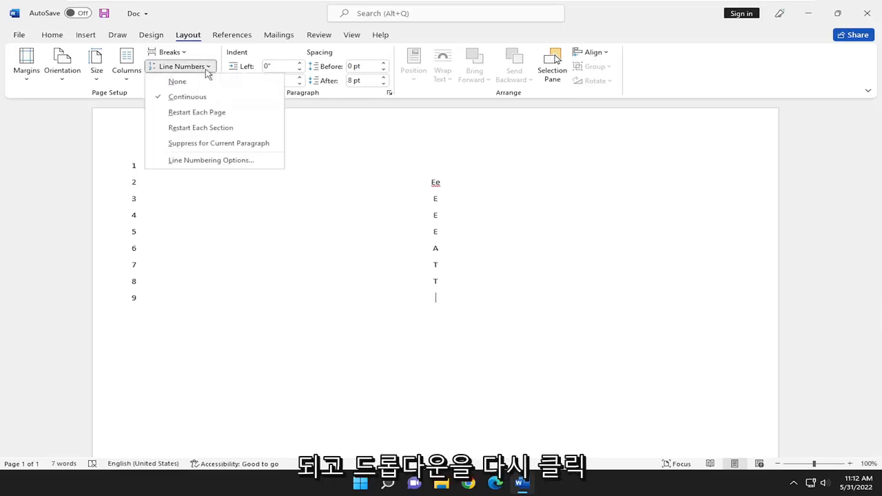
mouse_move(197, 113)
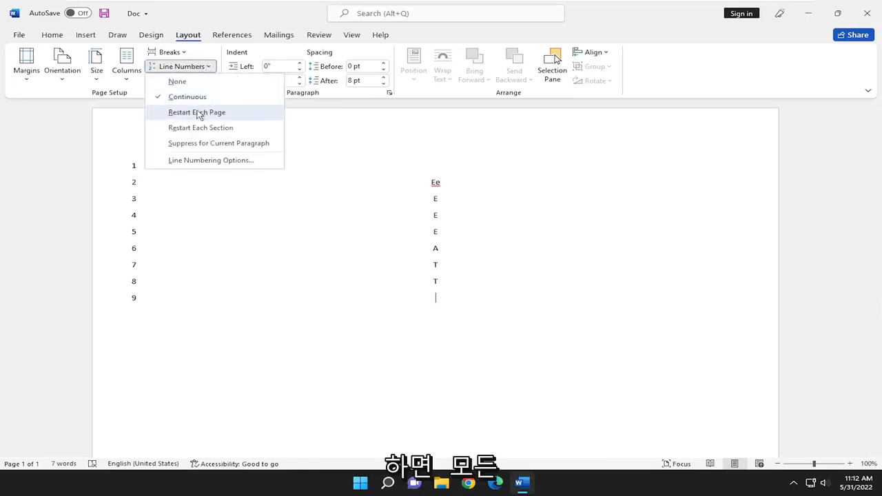
mouse_move(201, 127)
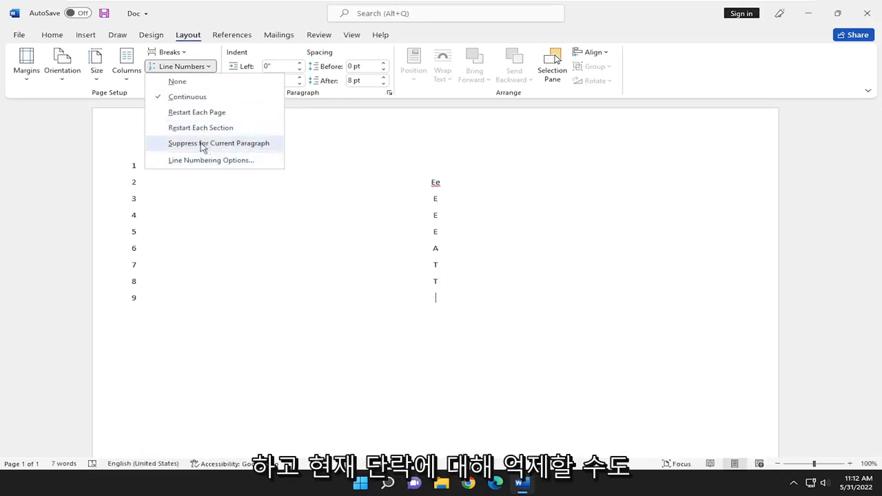
mouse_move(162, 212)
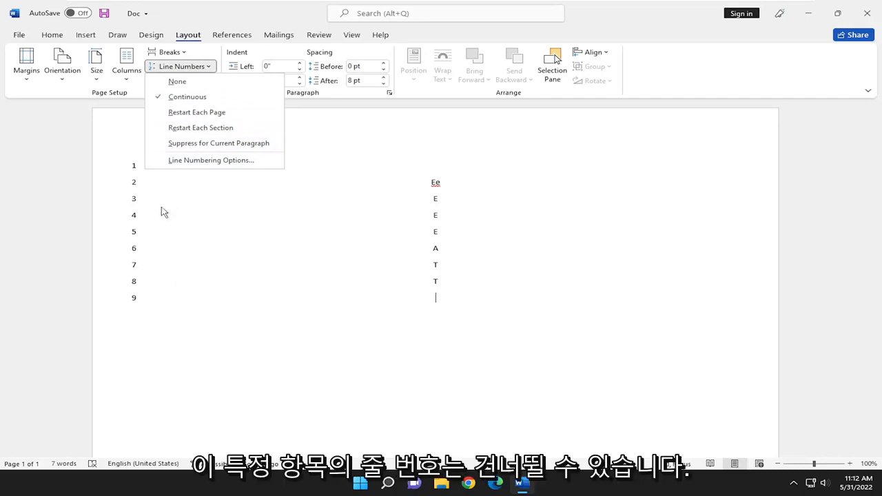
mouse_move(198, 281)
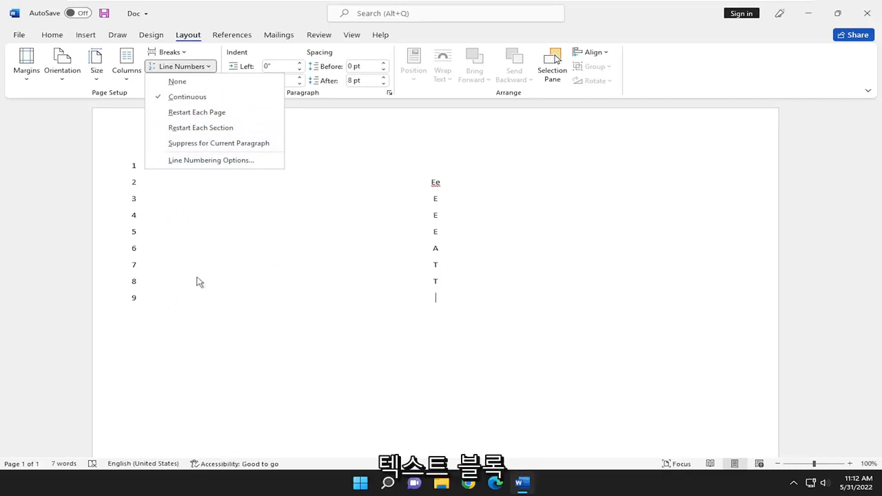
mouse_move(179, 164)
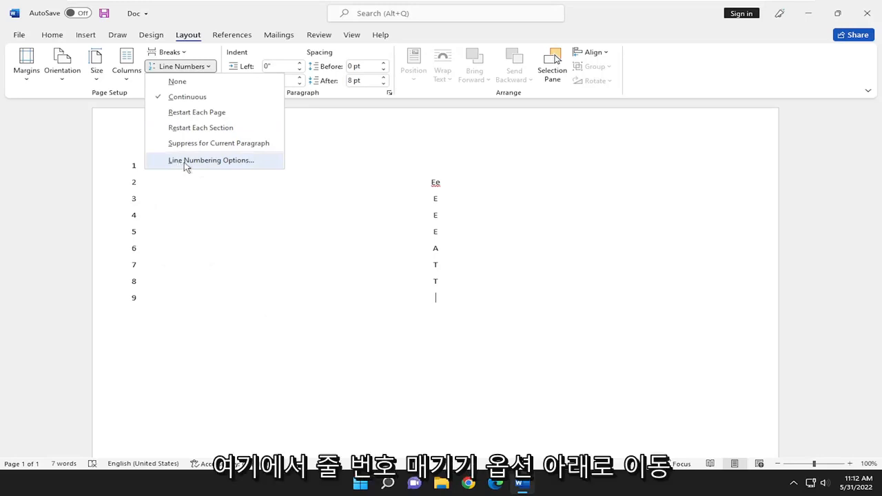
- Set Vertical alignment to Center in Page Setup and apply it
left_click(211, 160)
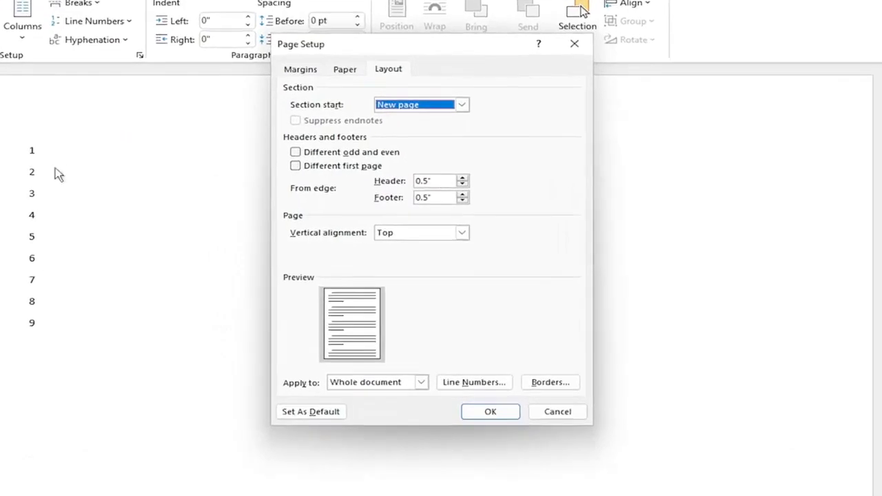
mouse_move(73, 286)
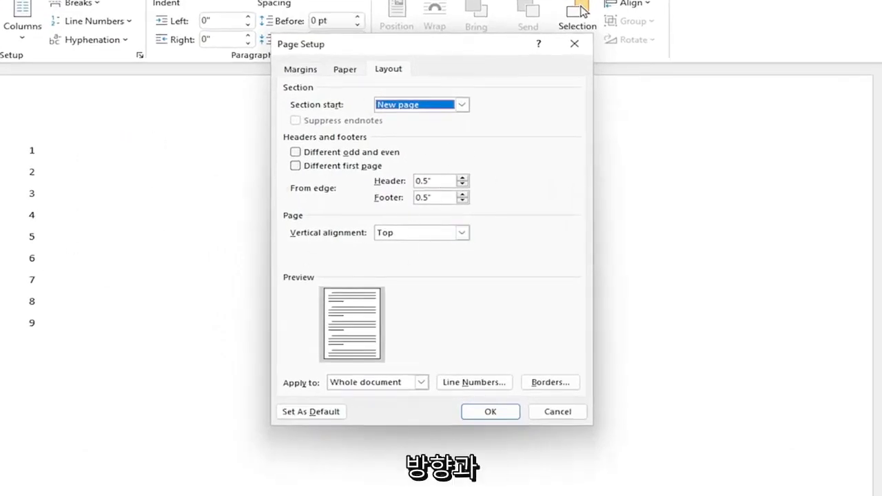
left_click(462, 232)
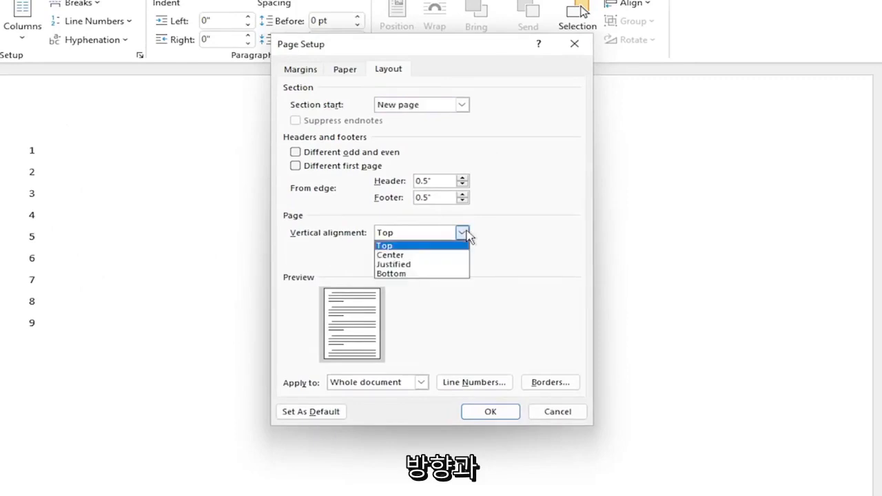
mouse_move(441, 263)
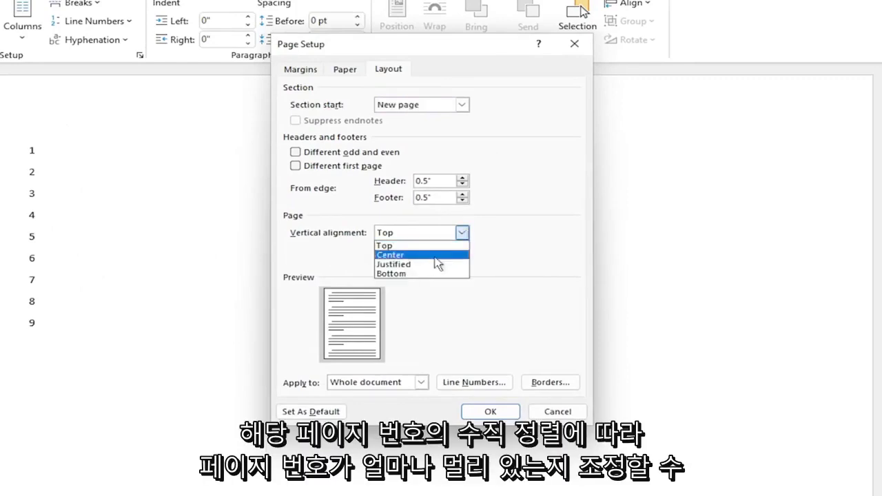
left_click(391, 254)
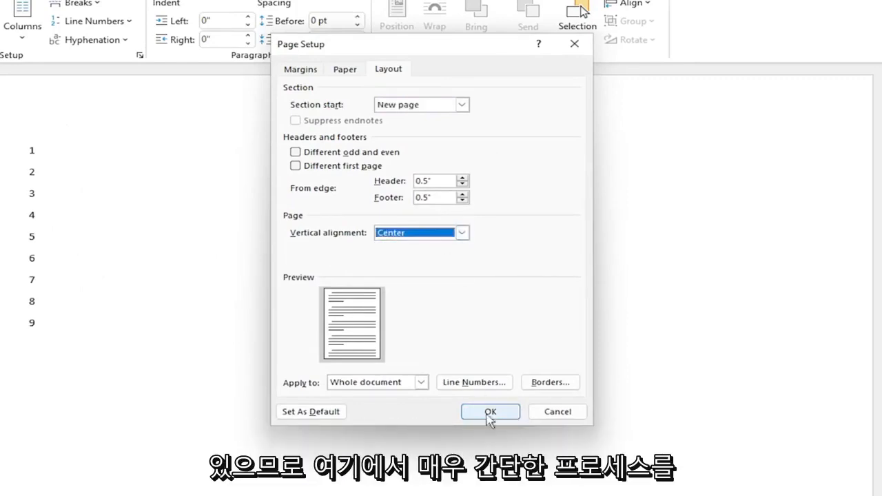
left_click(490, 410)
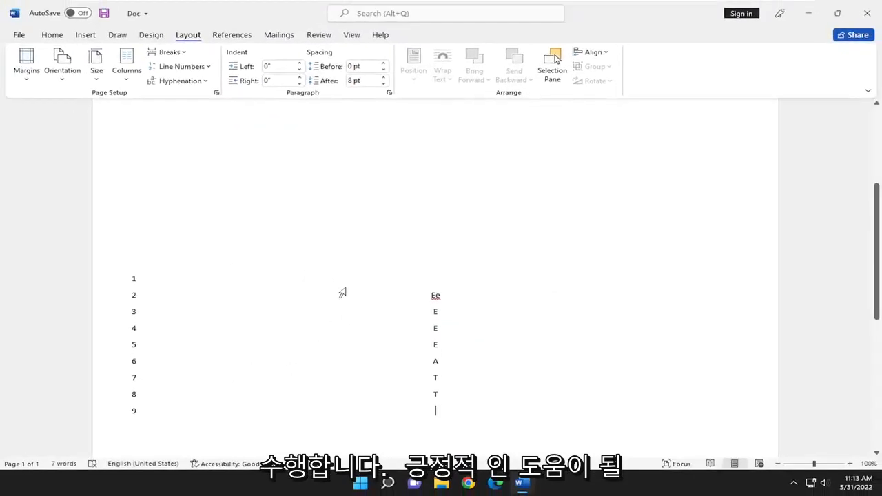